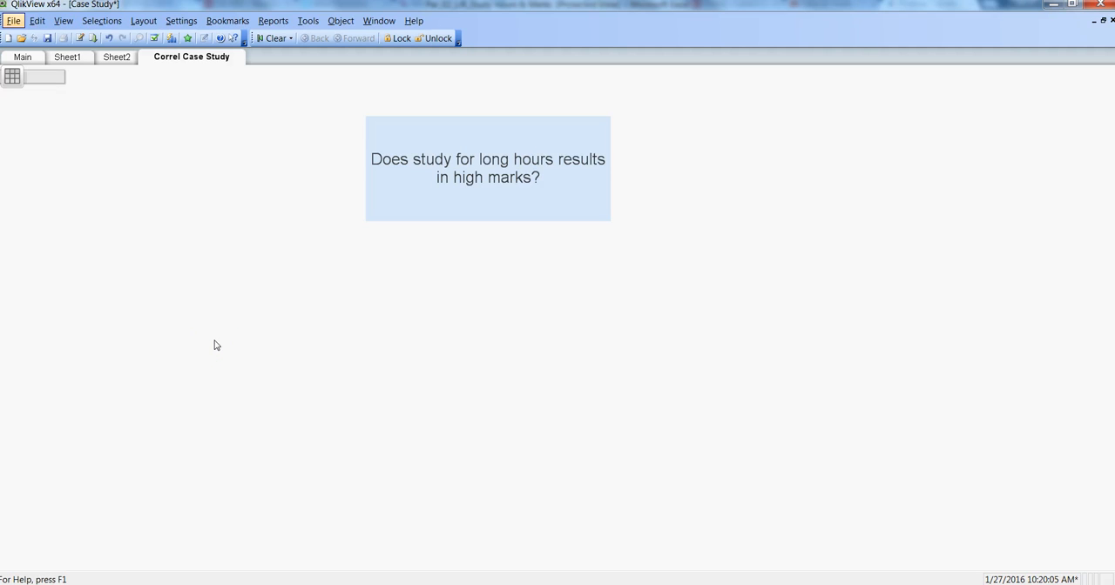
mouse_move(173, 68)
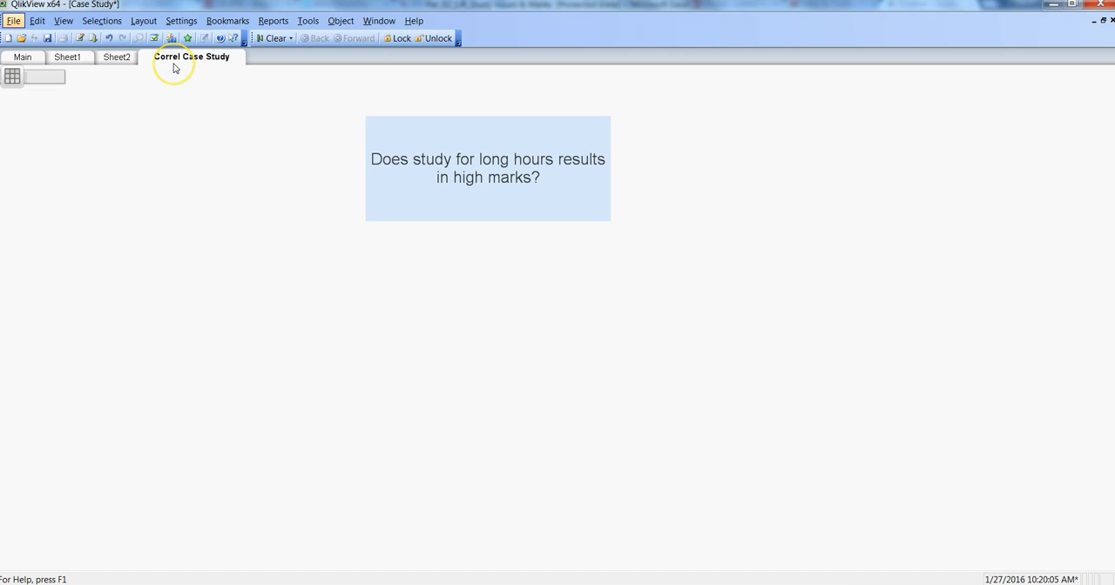
mouse_move(353, 212)
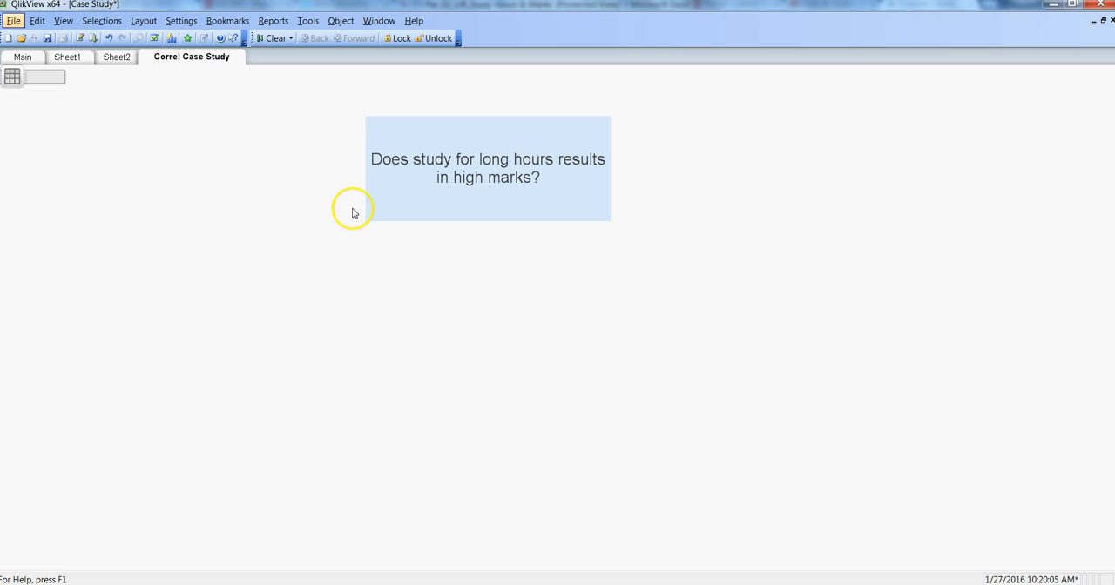
mouse_move(484, 200)
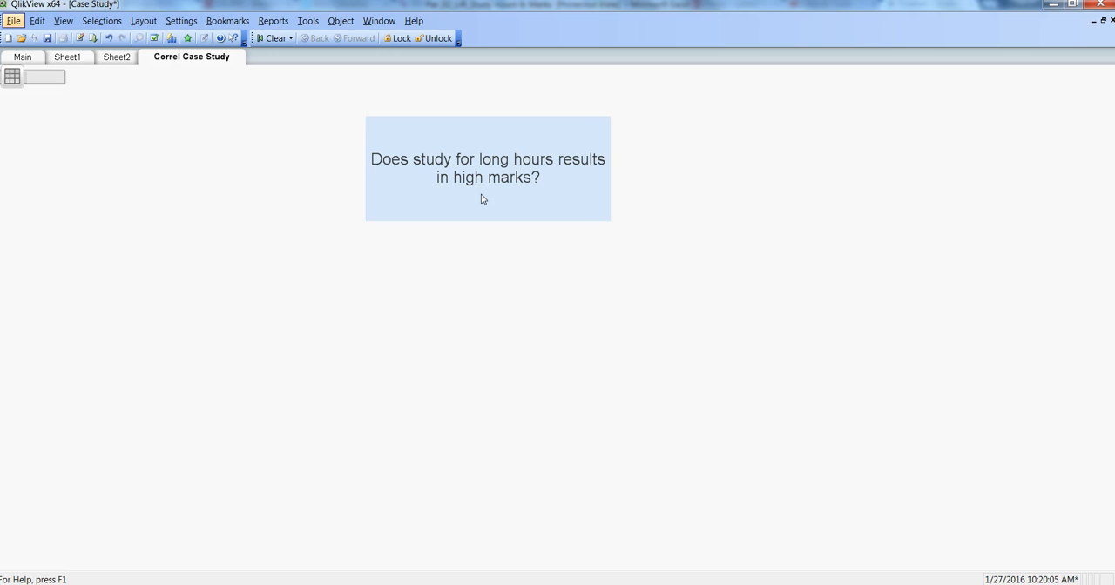
mouse_move(522, 300)
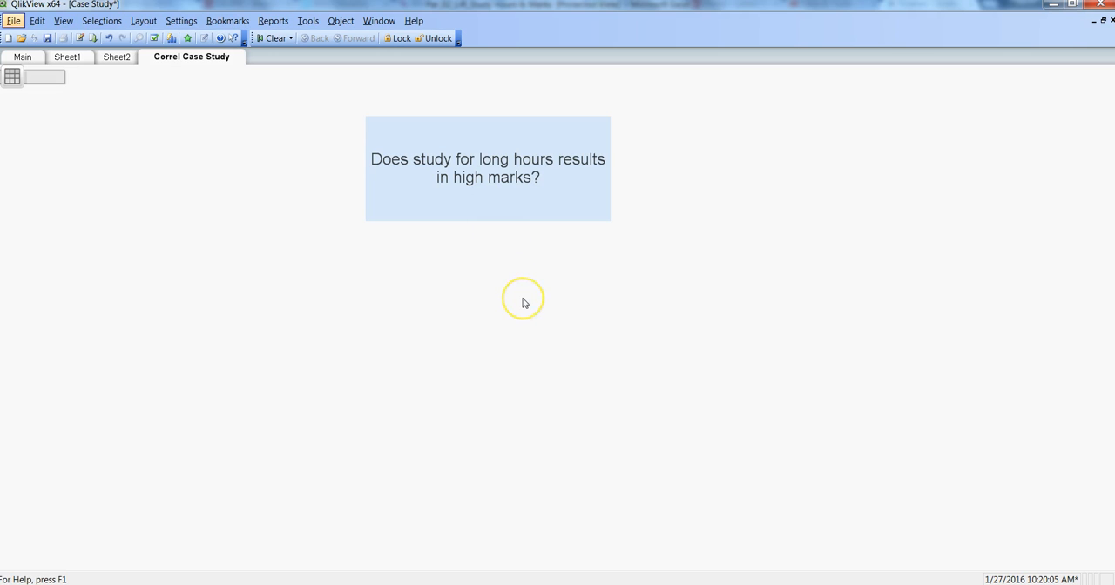
mouse_move(524, 302)
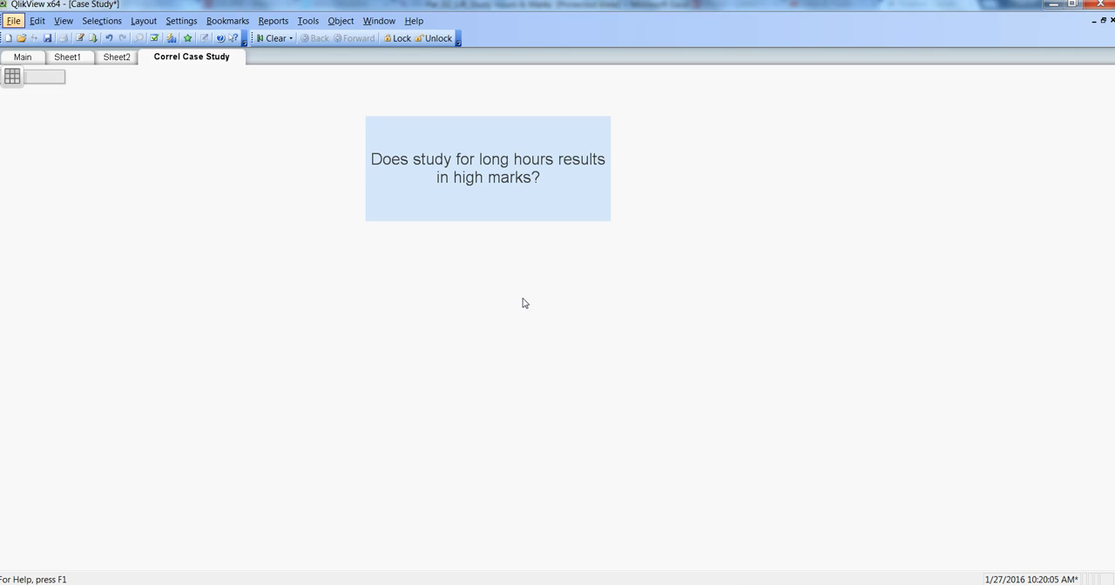
mouse_move(221, 137)
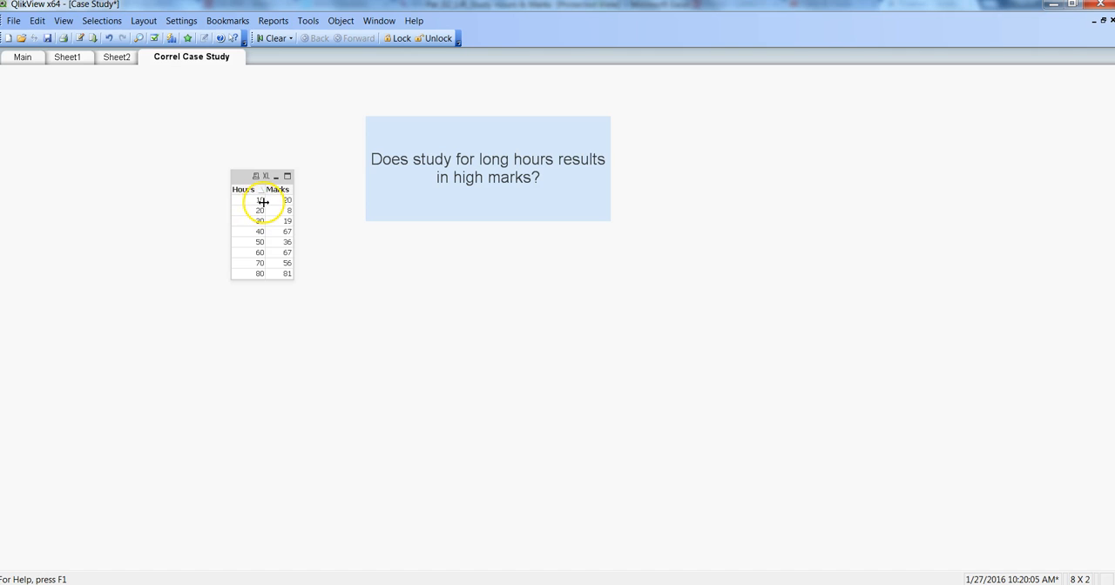
mouse_move(287, 203)
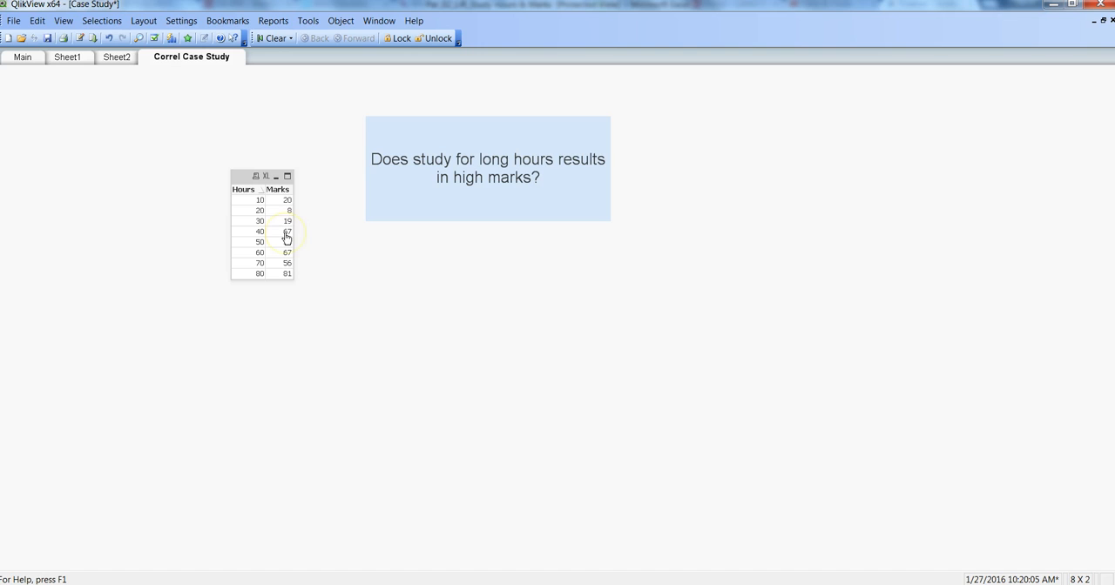
mouse_move(297, 296)
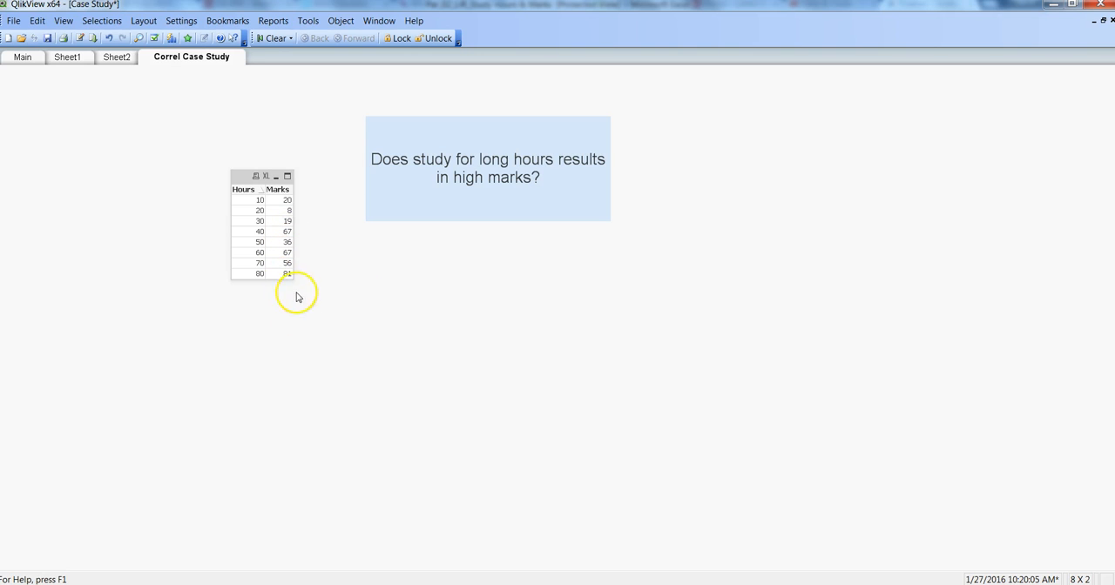
mouse_move(279, 294)
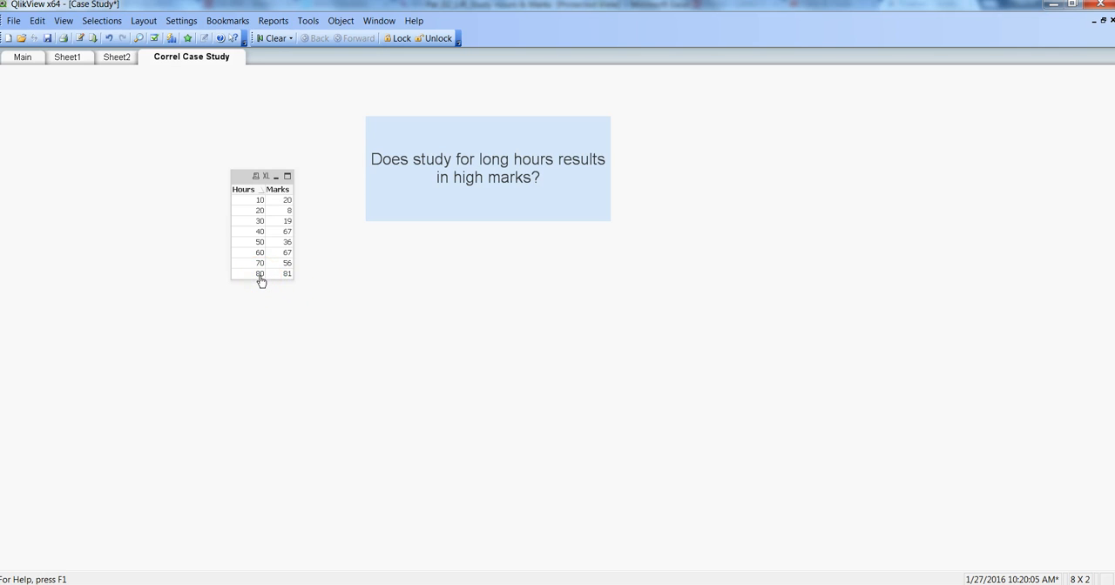
mouse_move(288, 274)
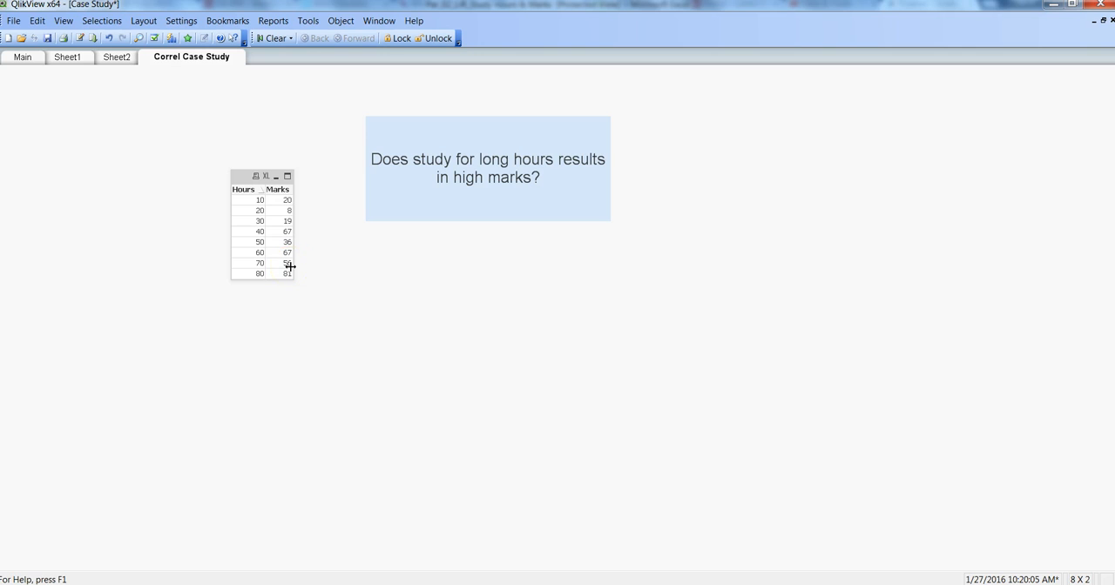
mouse_move(317, 277)
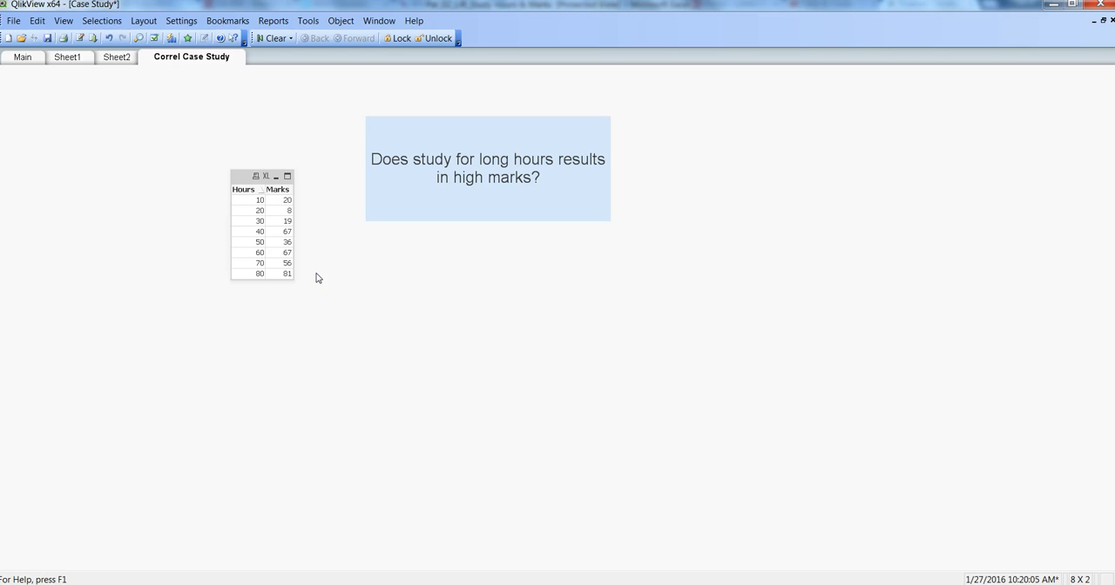
mouse_move(252, 327)
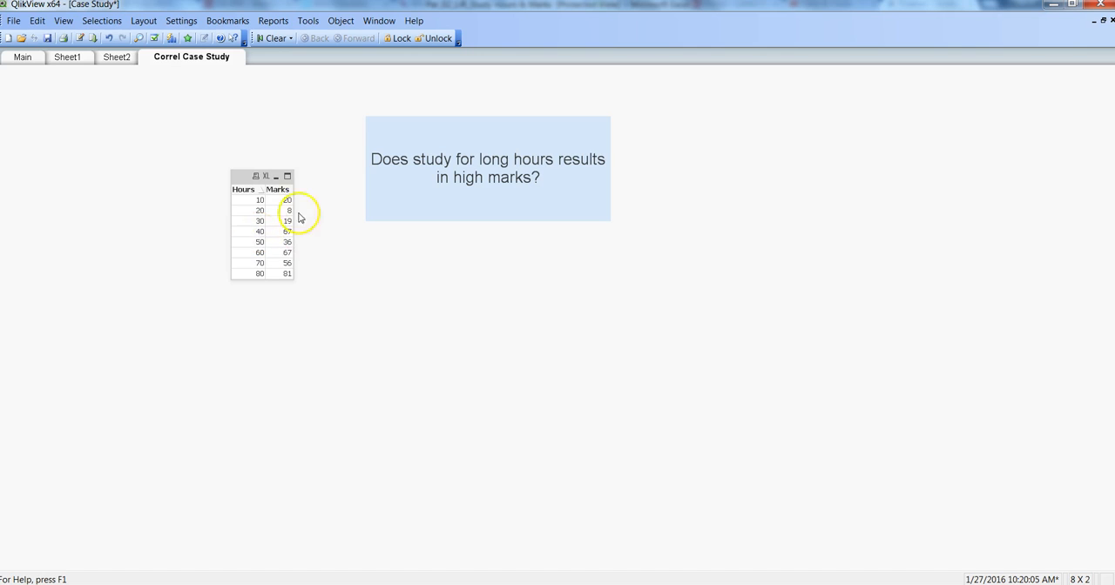
mouse_move(275, 241)
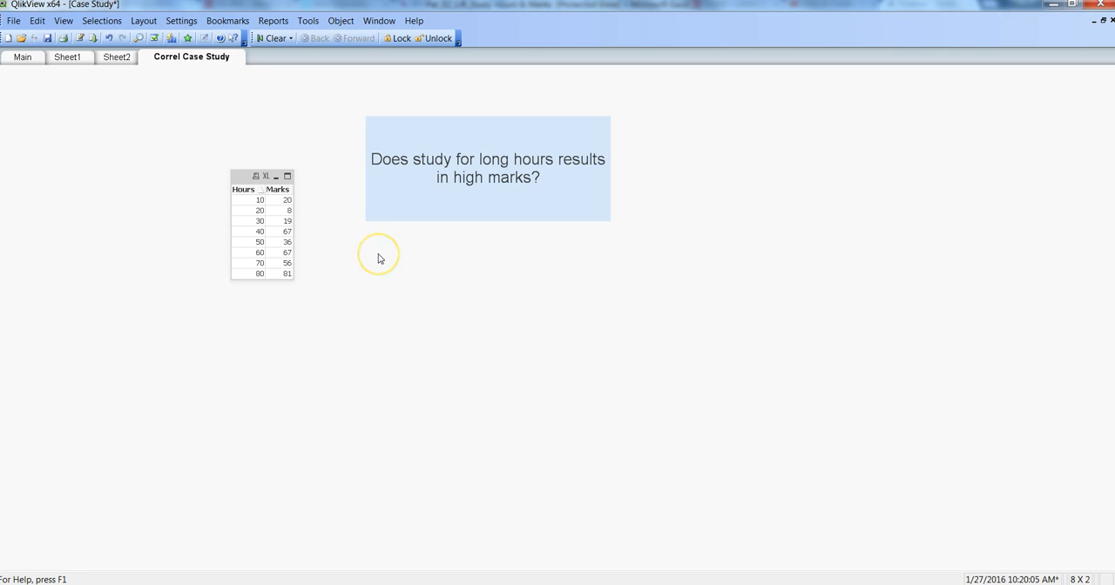
mouse_move(379, 257)
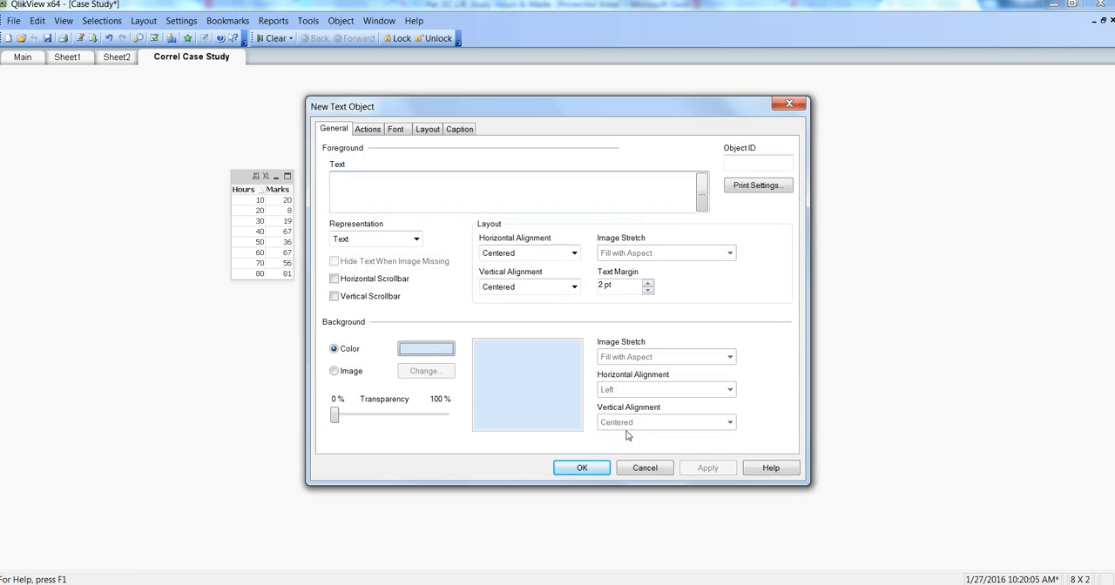
Step: Enter the expression =Correl(Hours,Marks) into the new text object and confirm it
text(=c)
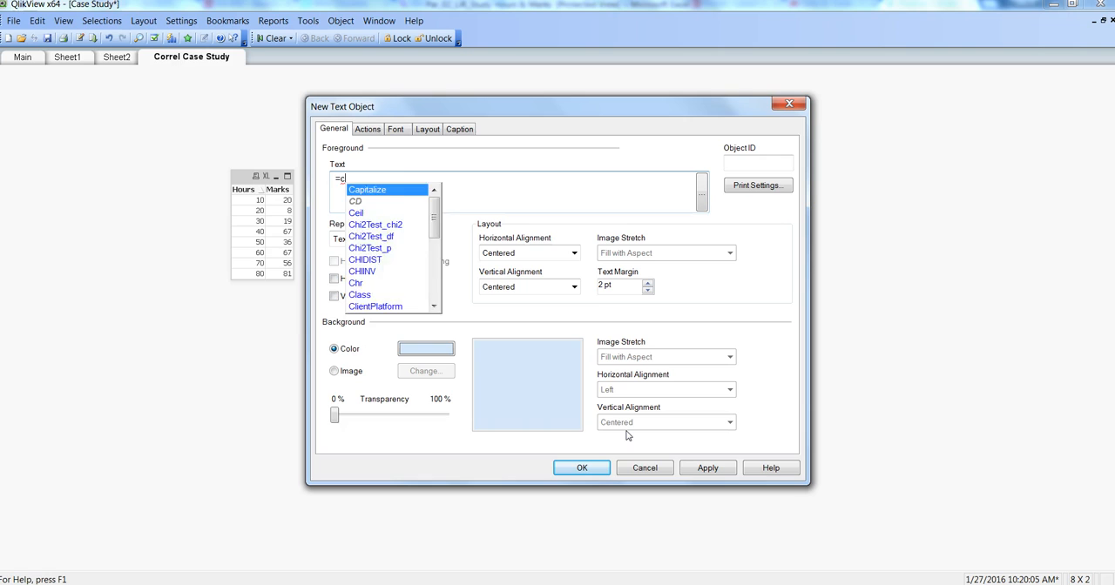
text(orrel)
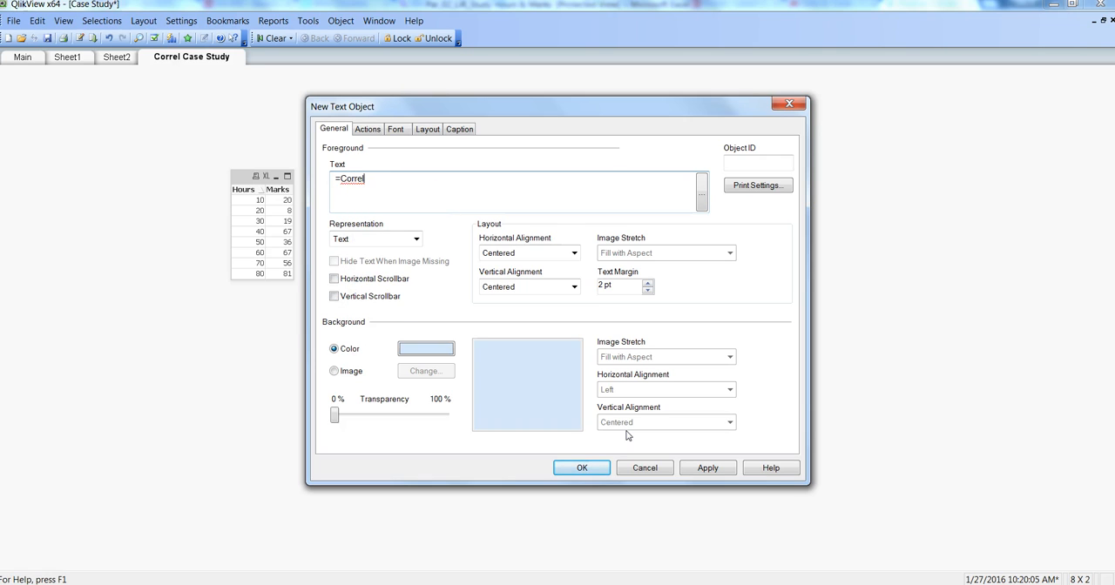
text((hou)
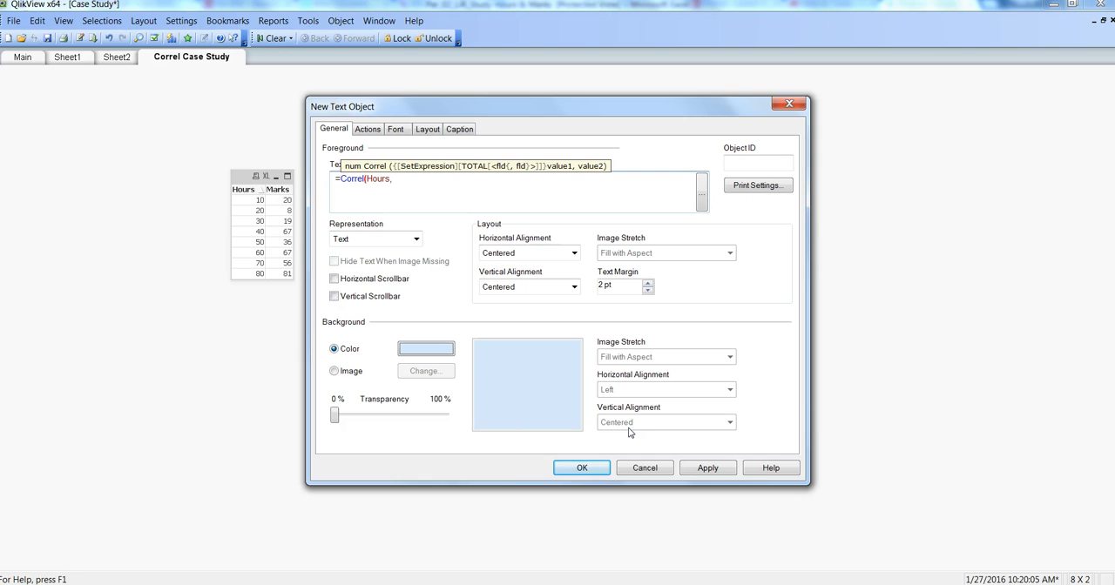
text(Marks))
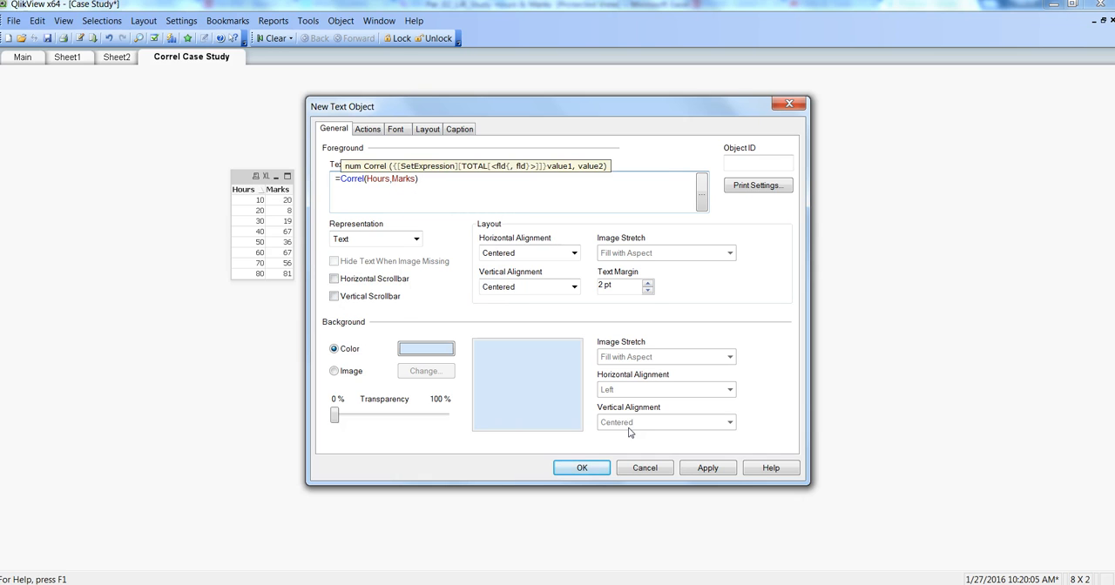
click(582, 468)
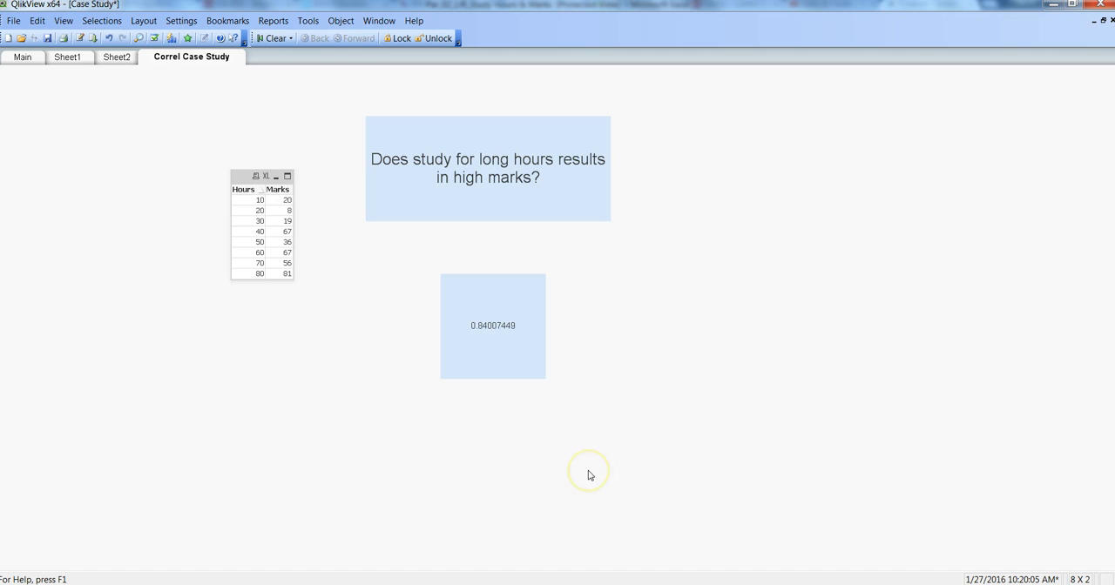
mouse_move(486, 337)
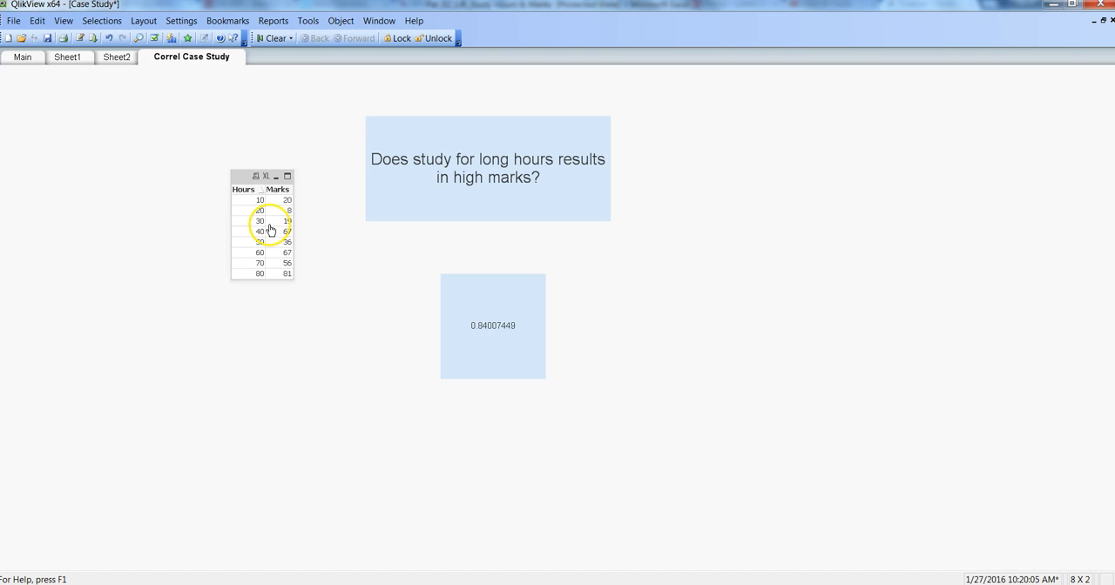
mouse_move(484, 359)
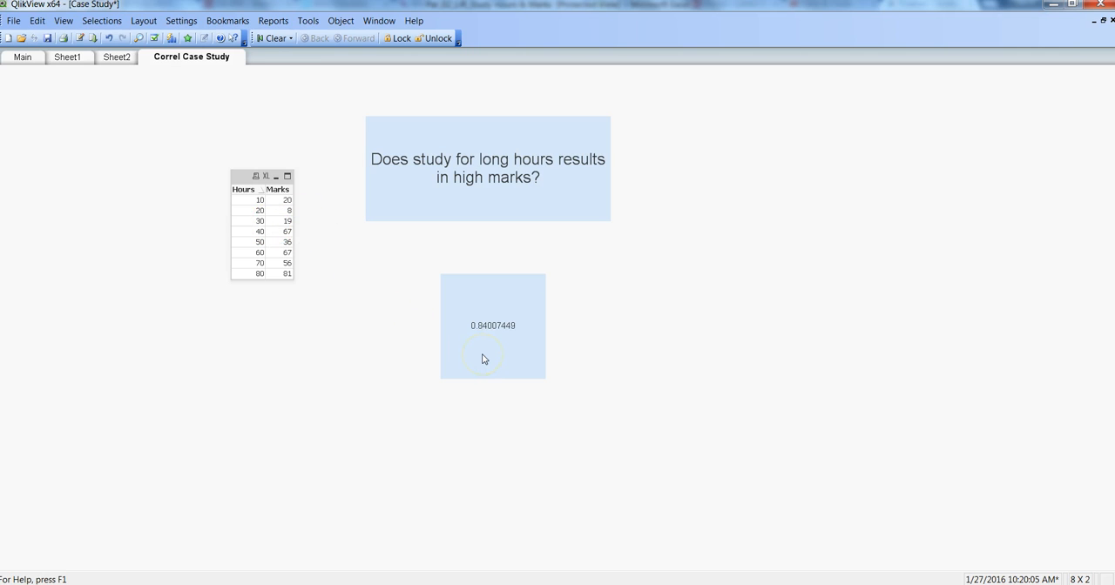
mouse_move(551, 378)
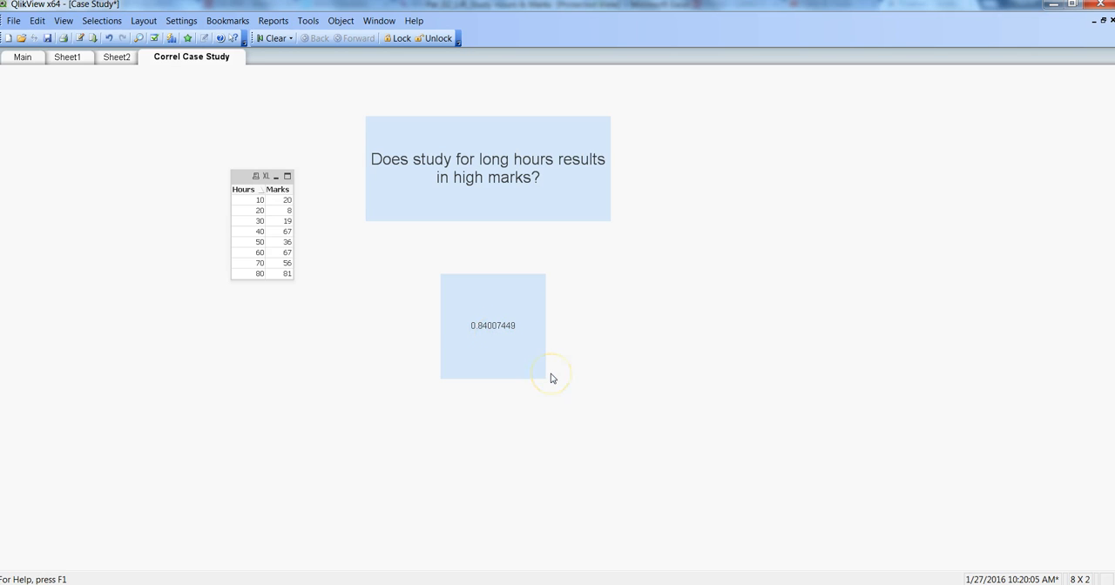
mouse_move(550, 378)
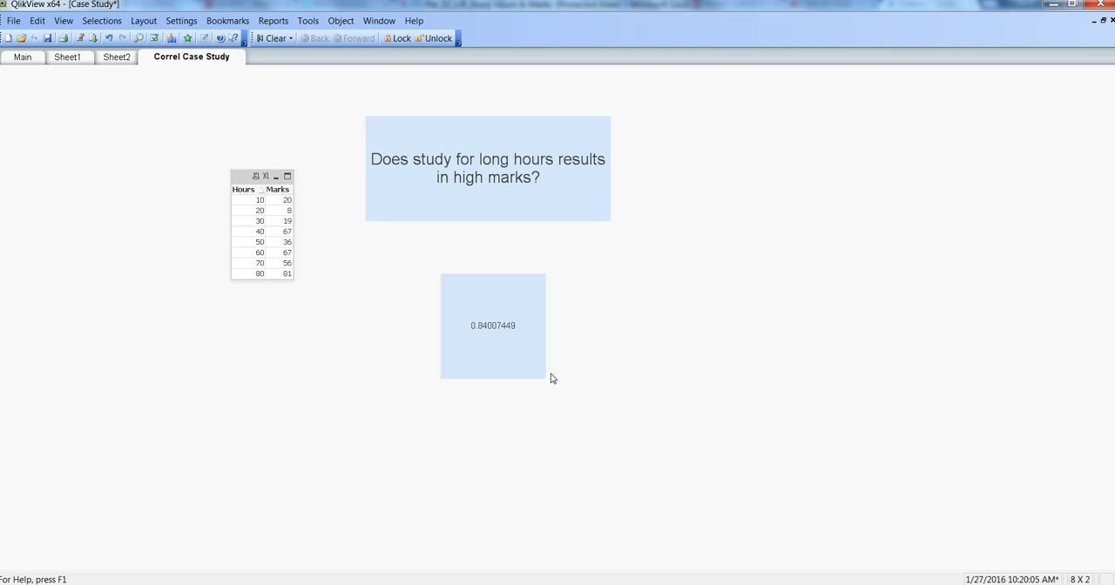
mouse_move(475, 253)
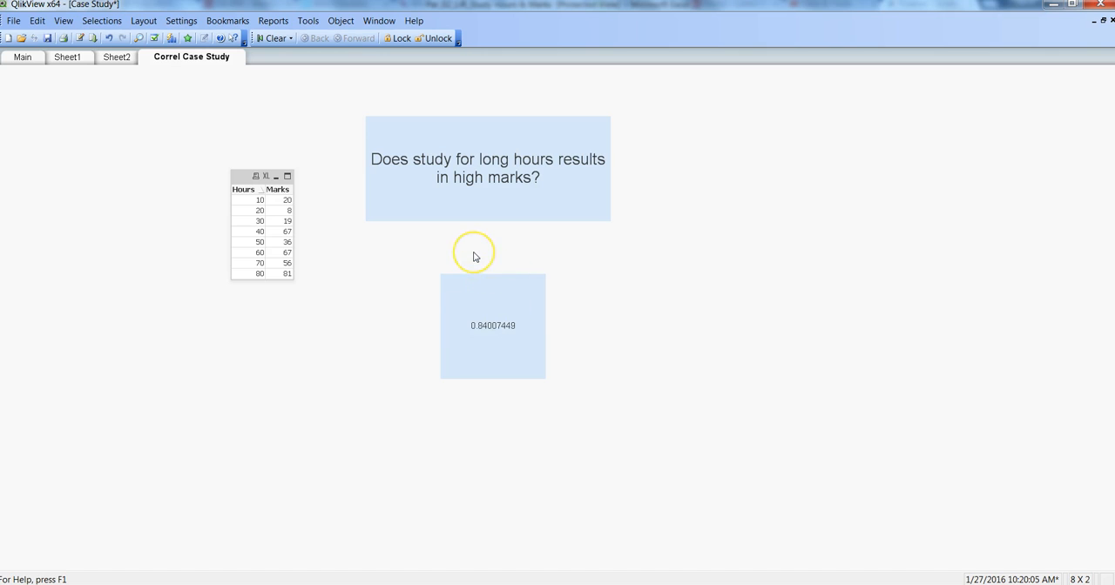
mouse_move(486, 332)
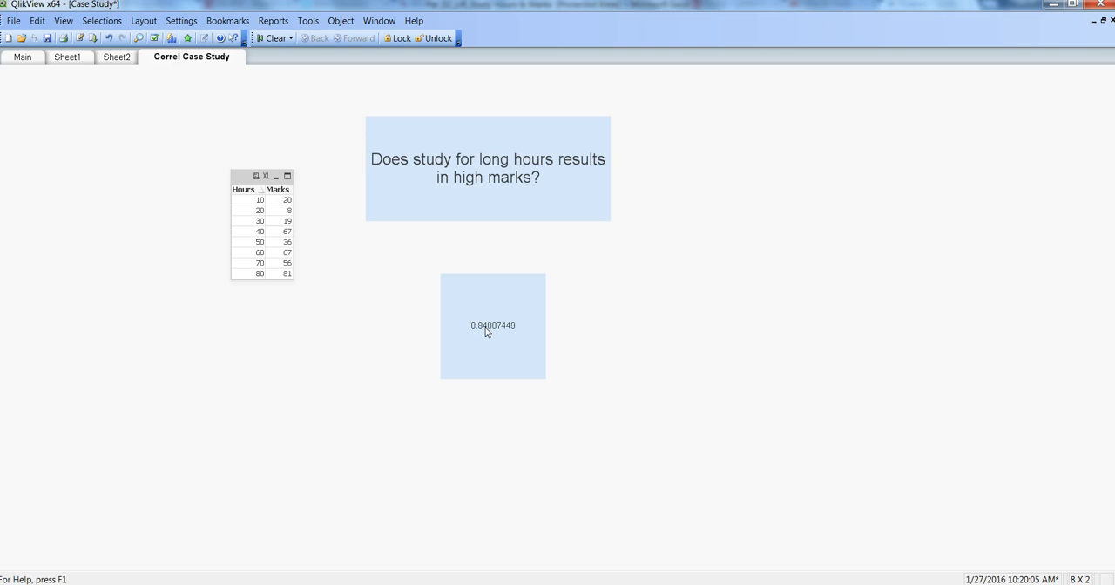
mouse_move(353, 305)
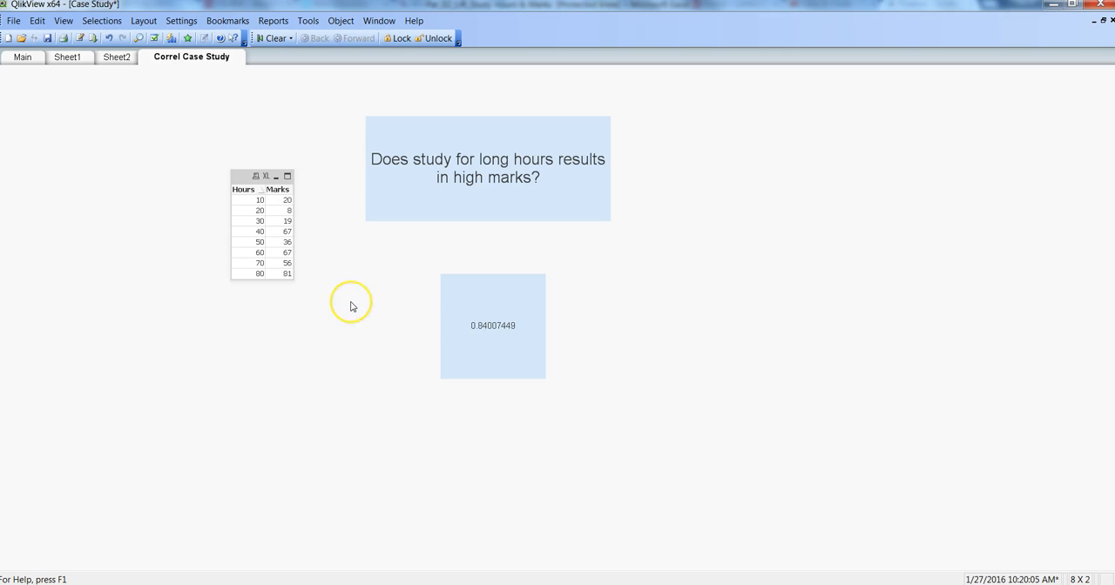
mouse_move(352, 306)
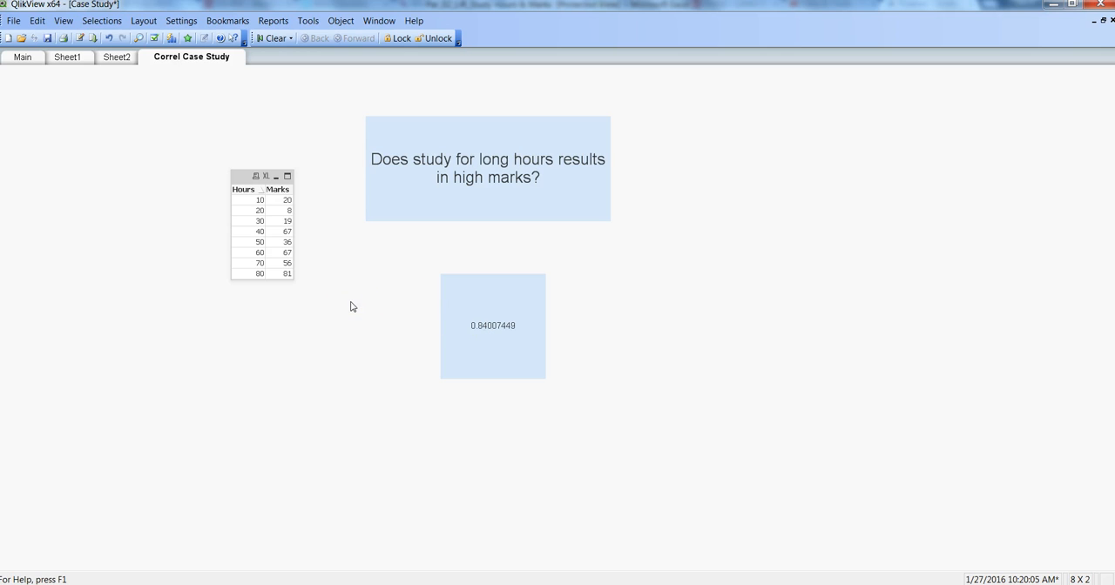
mouse_move(328, 261)
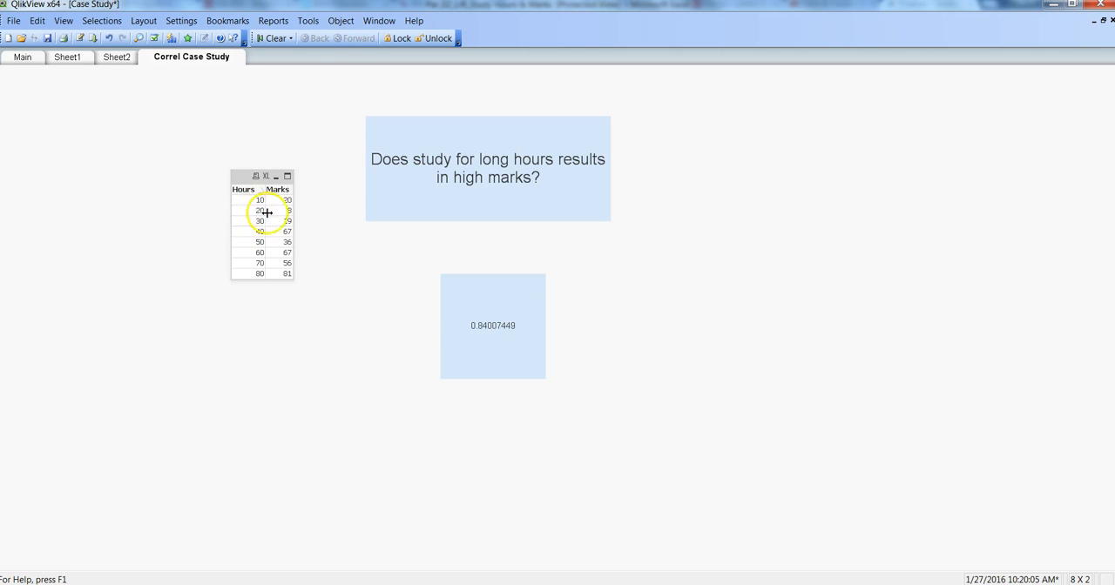
mouse_move(296, 244)
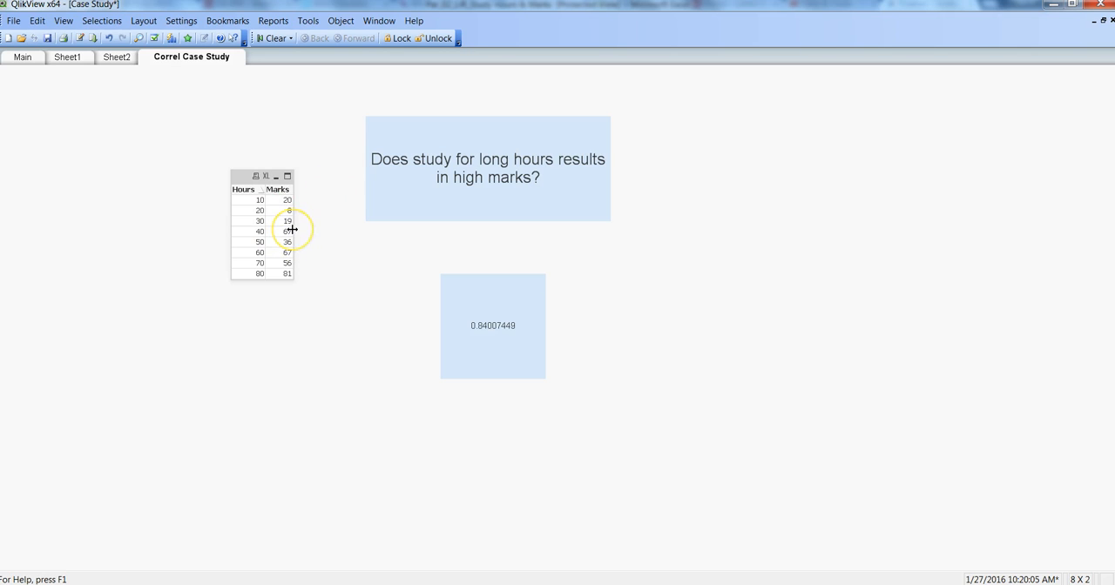
mouse_move(317, 261)
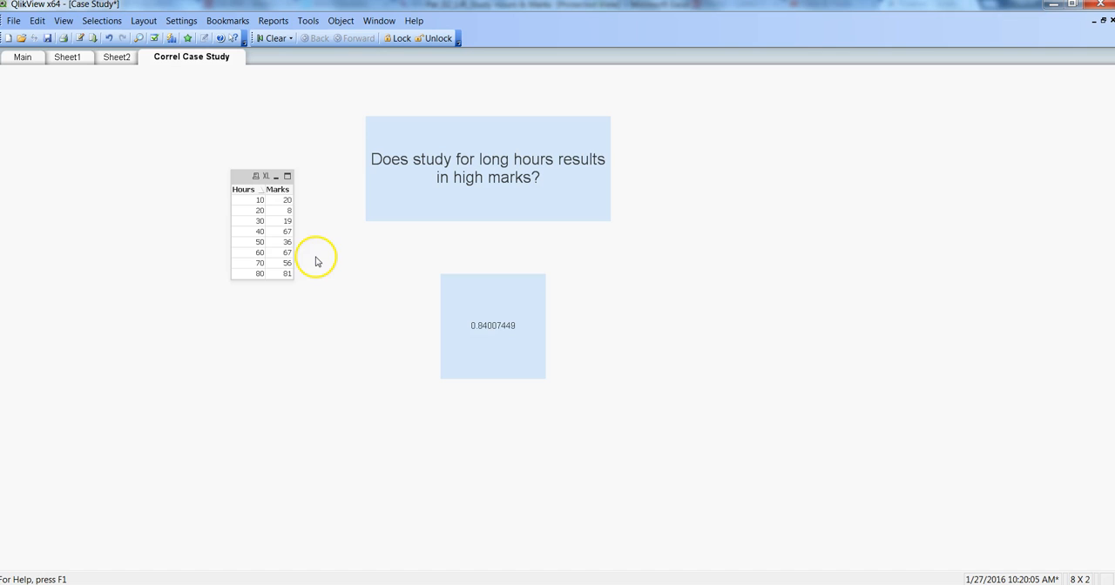
mouse_move(263, 263)
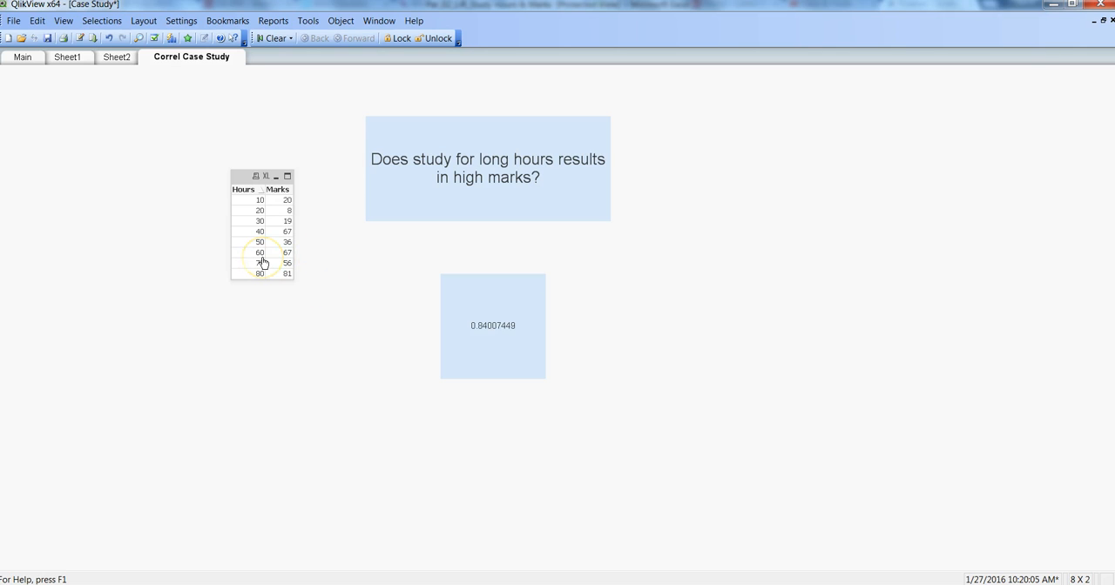
mouse_move(305, 264)
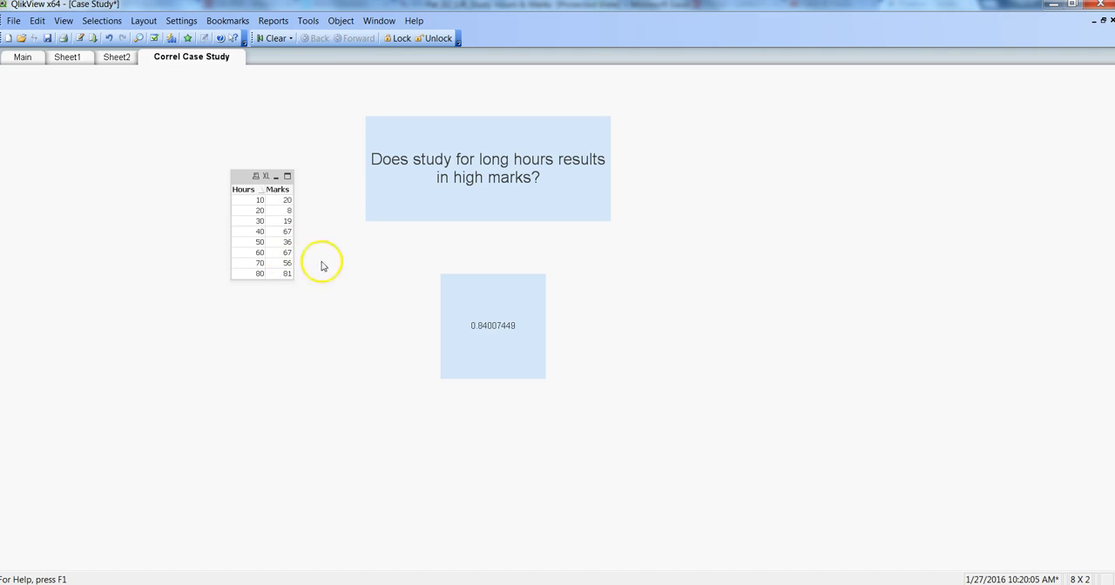
mouse_move(257, 268)
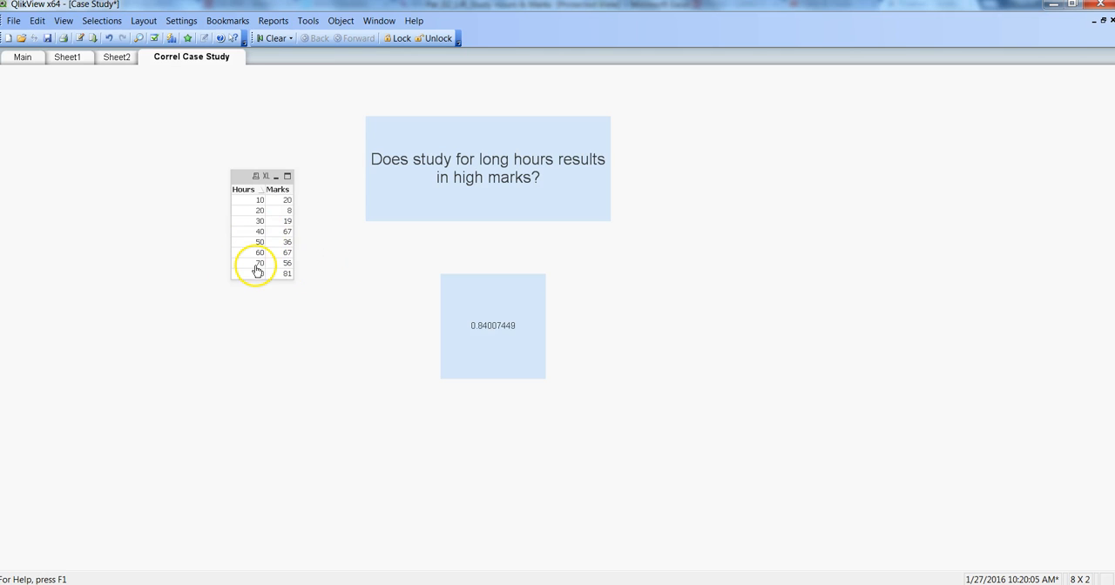
mouse_move(309, 204)
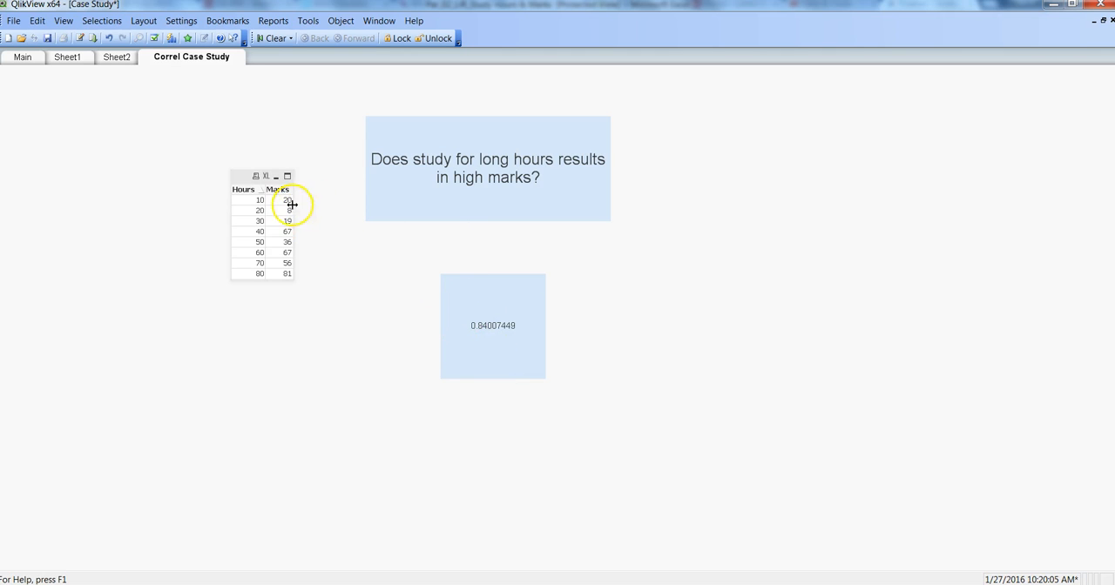
mouse_move(435, 305)
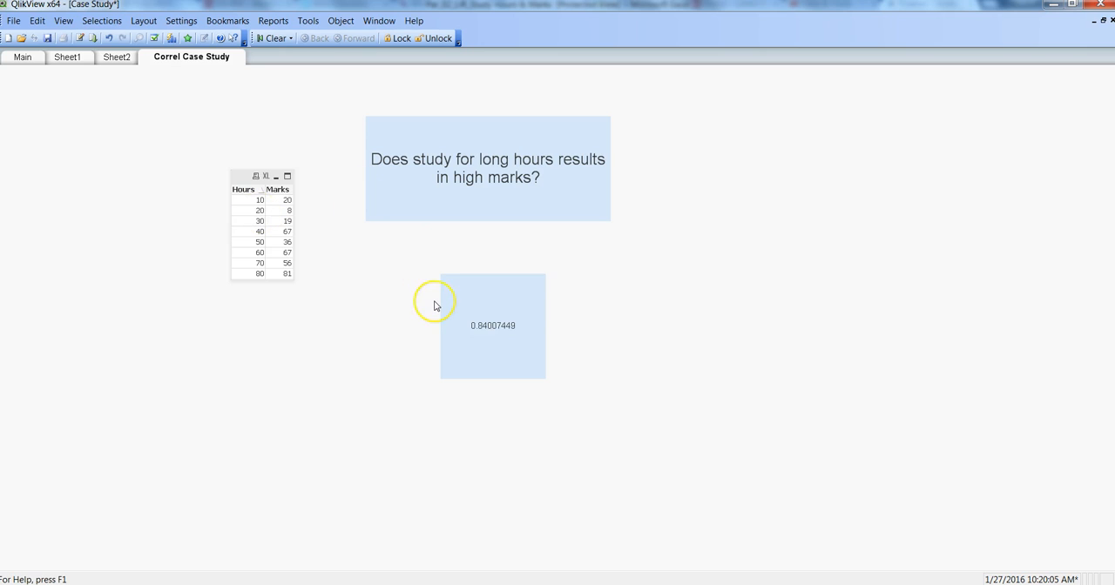
mouse_move(436, 305)
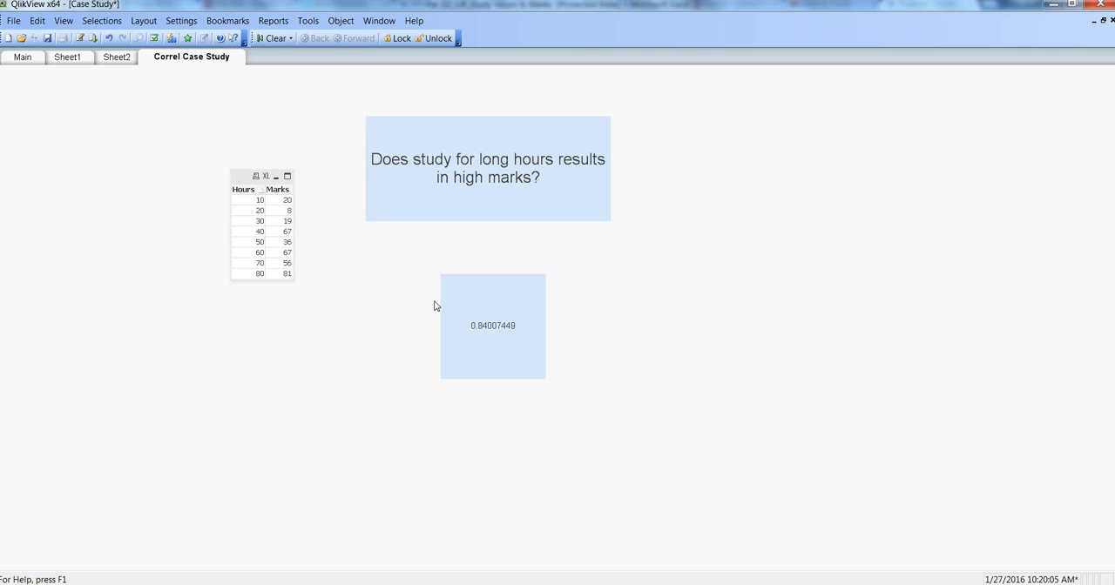
mouse_move(458, 324)
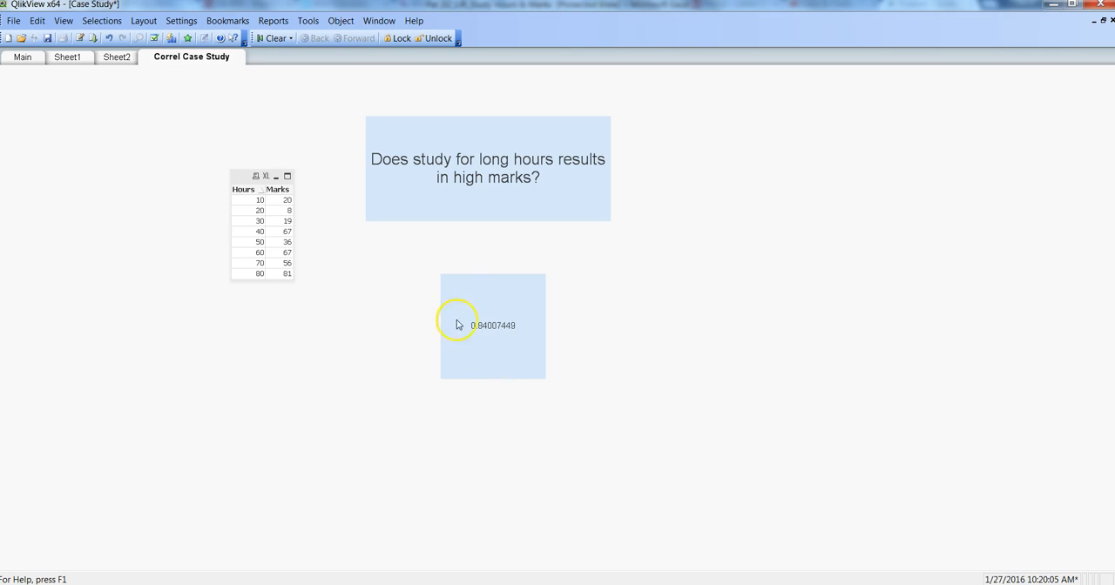
mouse_move(458, 306)
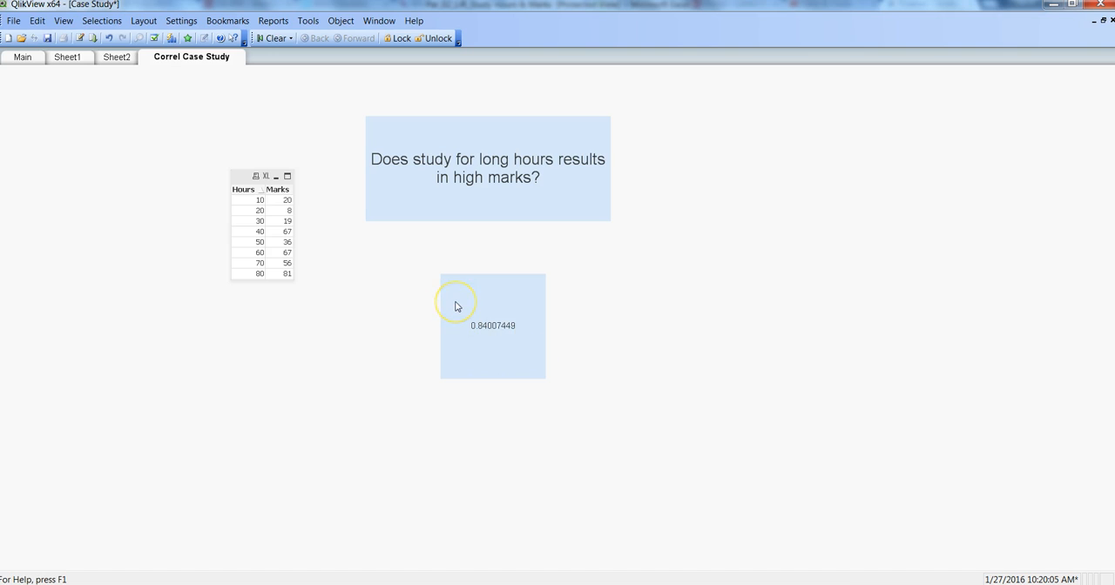
mouse_move(205, 69)
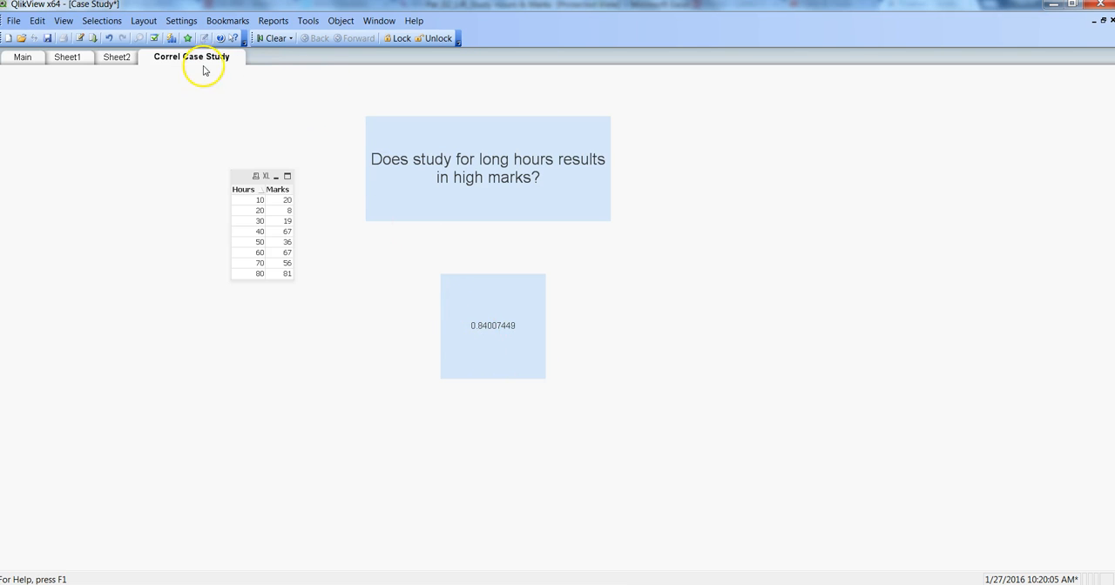
mouse_move(327, 294)
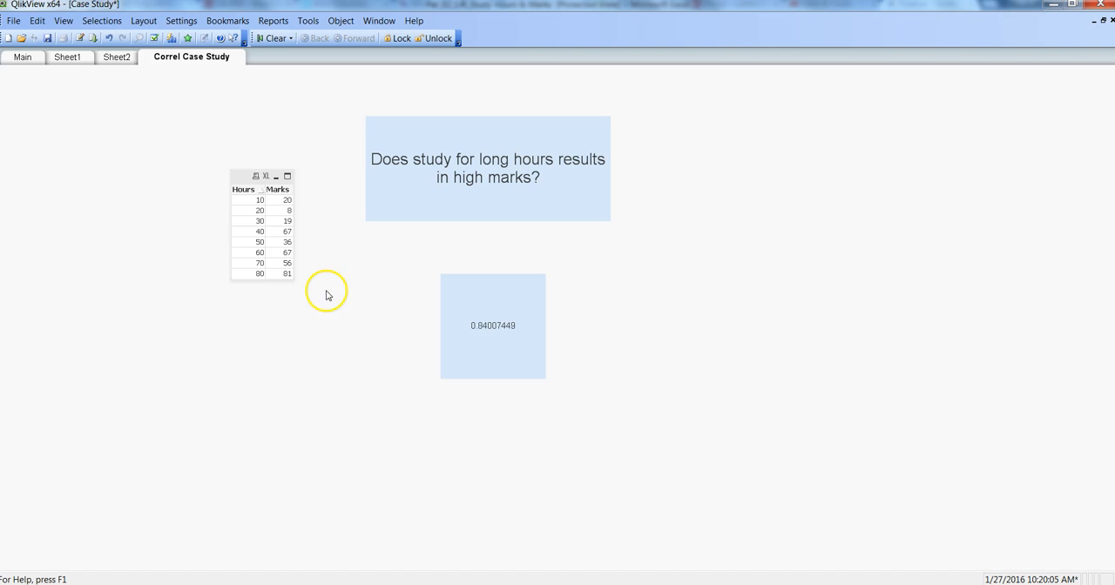
mouse_move(373, 273)
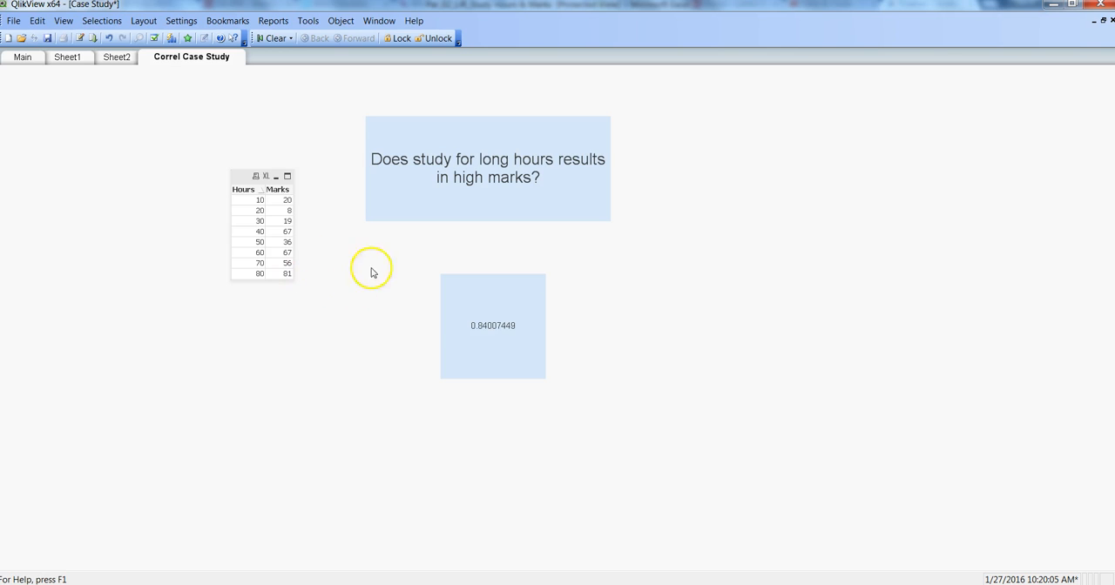
mouse_move(476, 340)
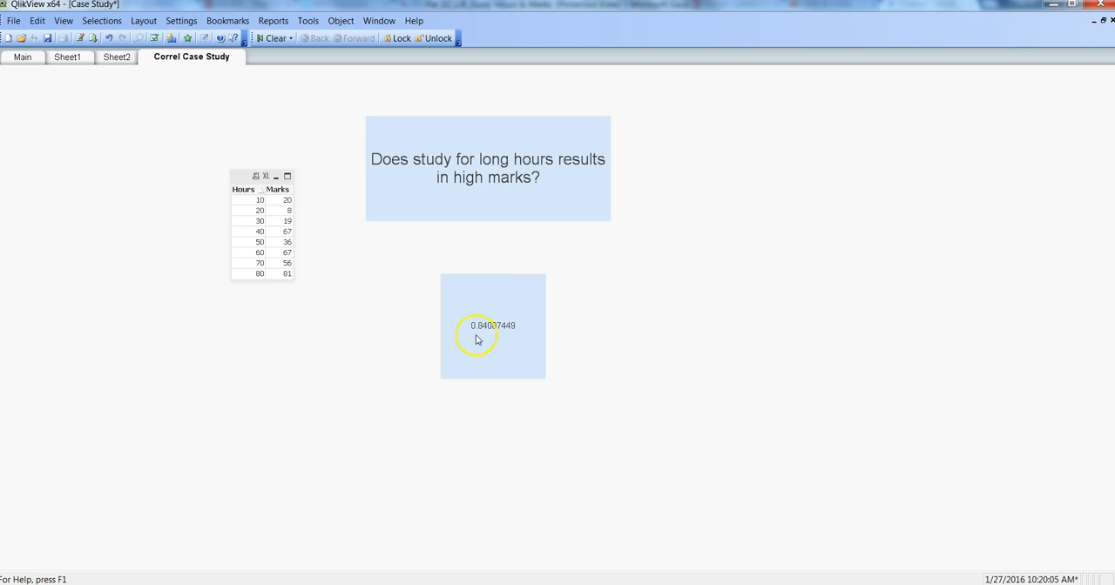
mouse_move(500, 339)
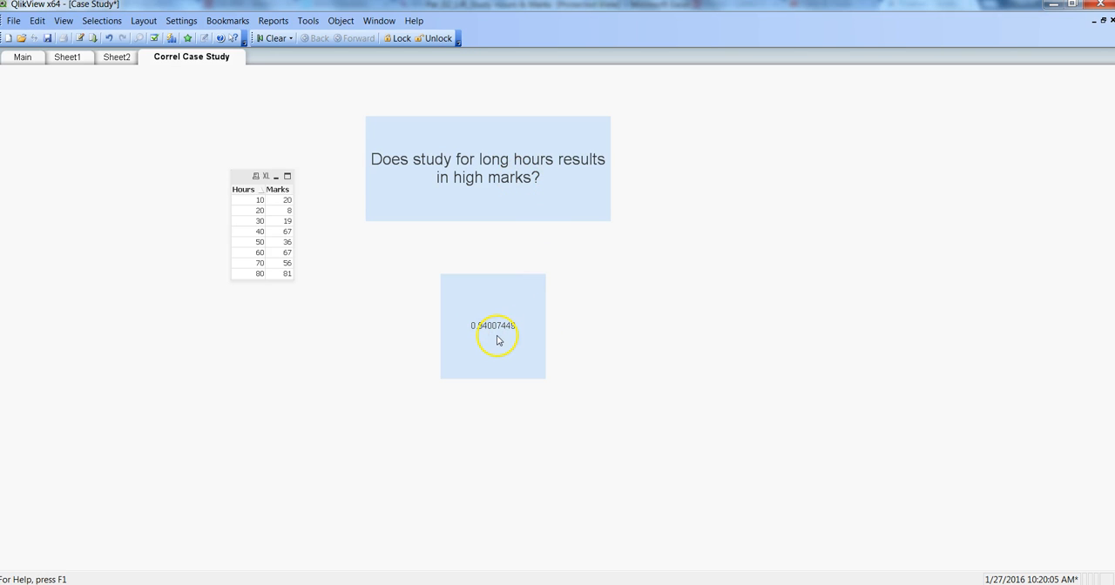